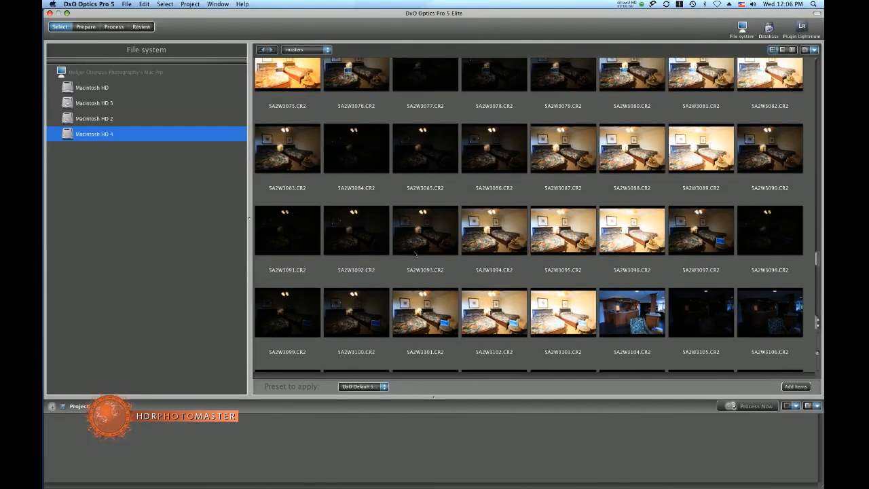
- Add the seven bracketed CR2 hotel-room shots from Macintosh HD 4 to the project strip
scroll(down, 3)
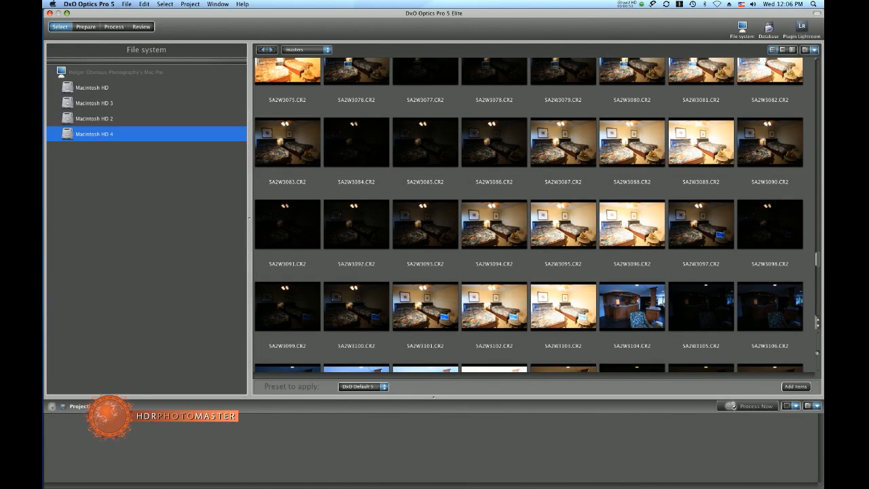
click(769, 143)
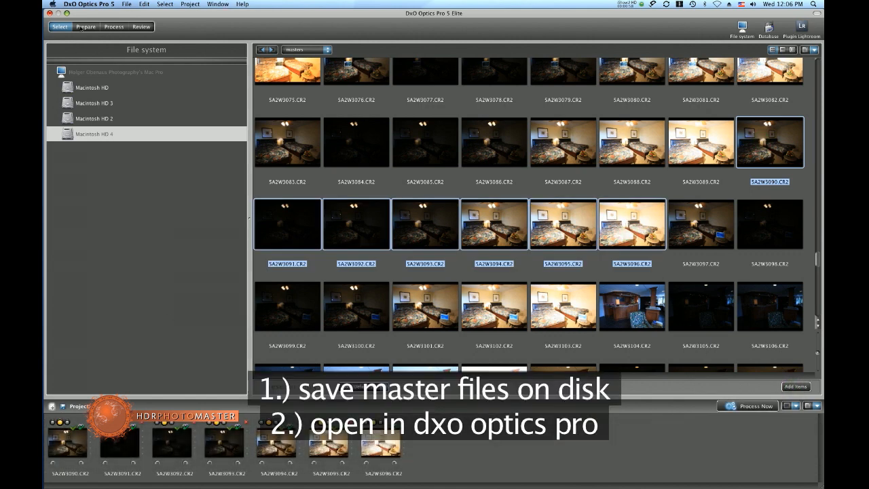
click(86, 27)
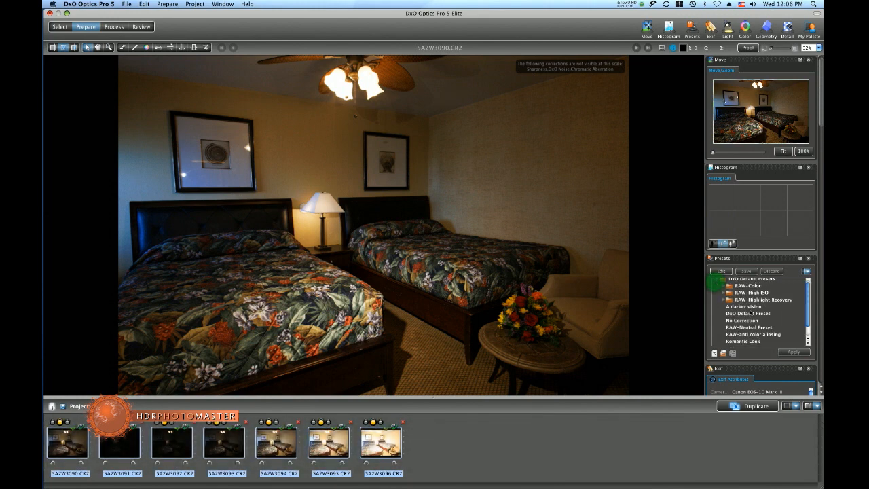
- Apply a correction preset from the Presets palette to the bracketed exposures
click(747, 343)
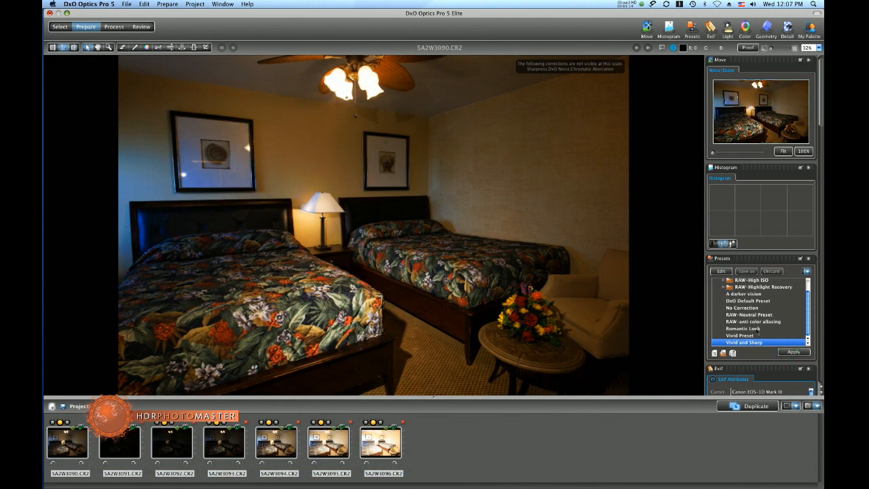
click(114, 27)
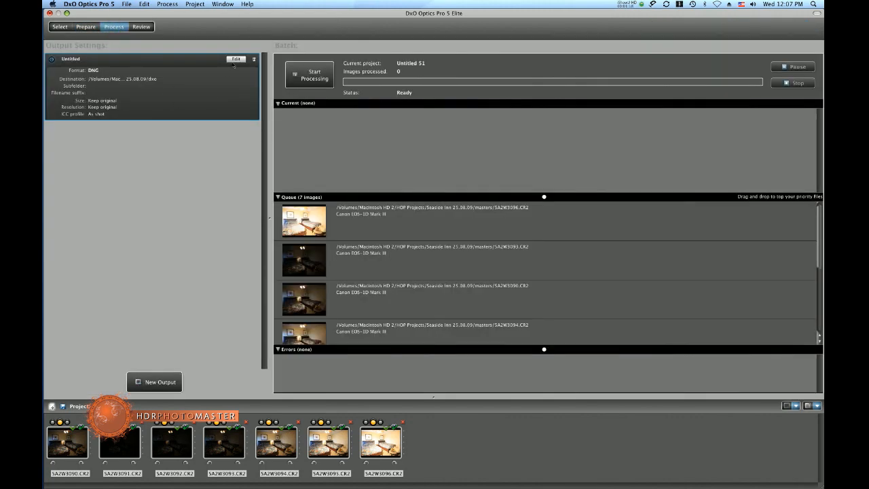
- Set the output format to DNG saved into the Tutorial folder
click(235, 59)
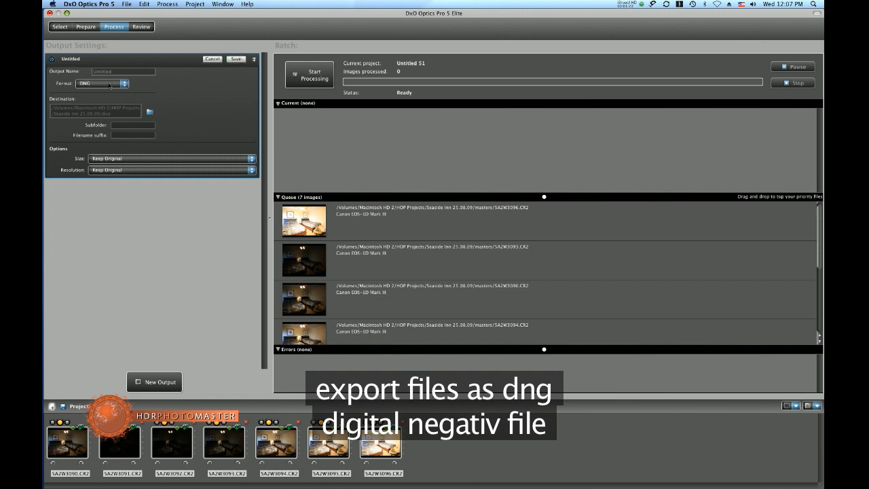
mouse_move(102, 83)
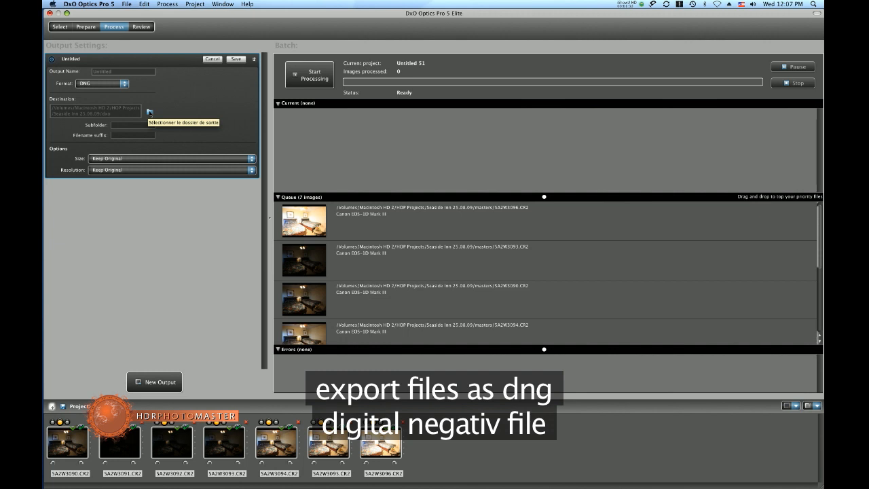
click(149, 112)
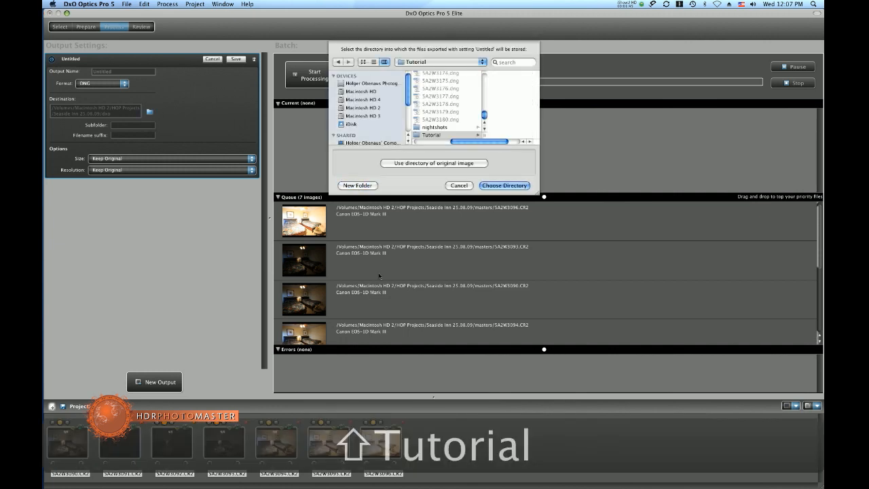
click(505, 185)
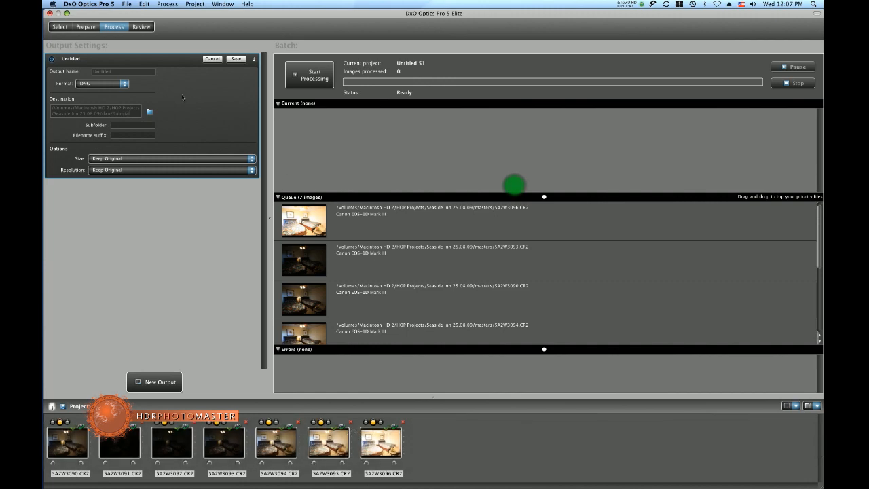
click(310, 73)
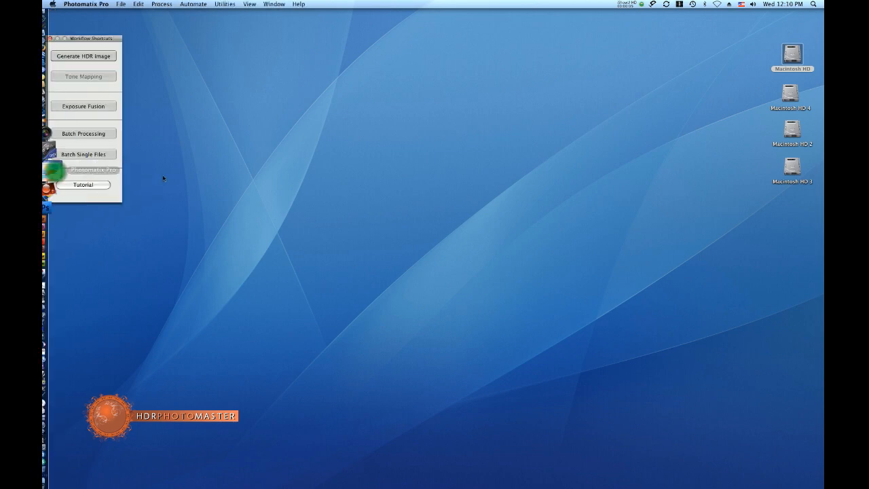
- Load the SA2W309x DNG files from Tutorial as HDR source images
click(83, 56)
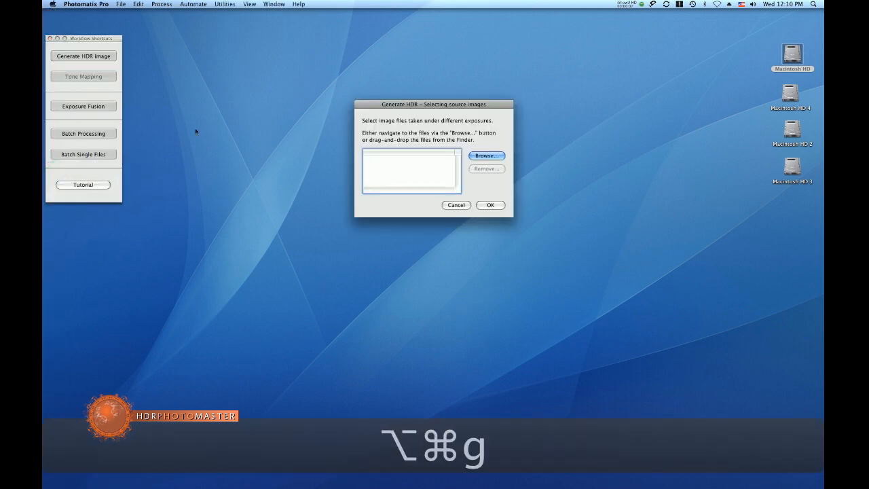
click(487, 155)
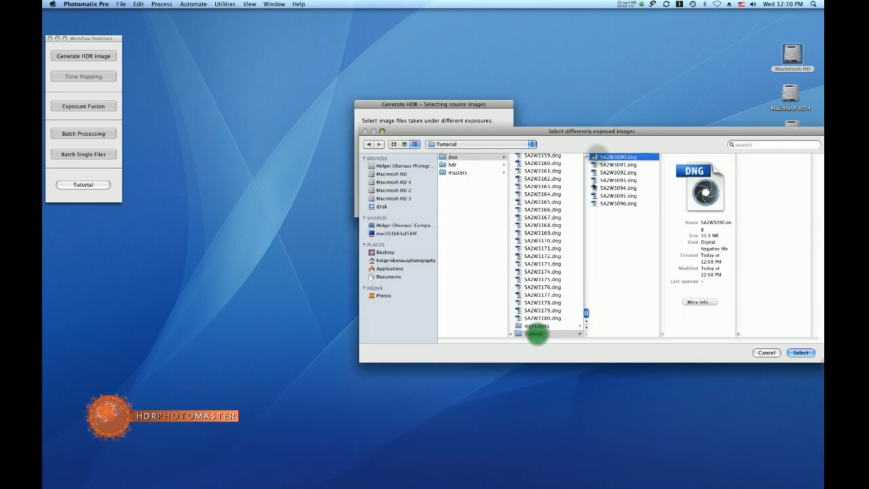
click(802, 353)
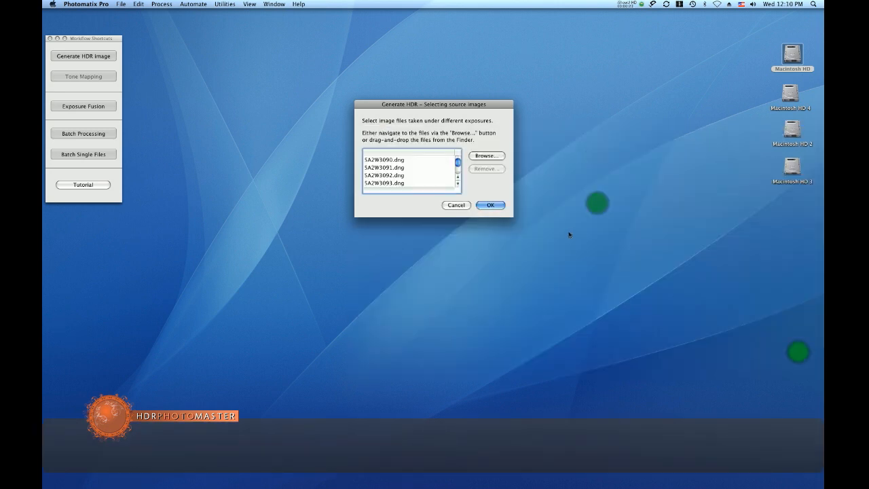
click(489, 205)
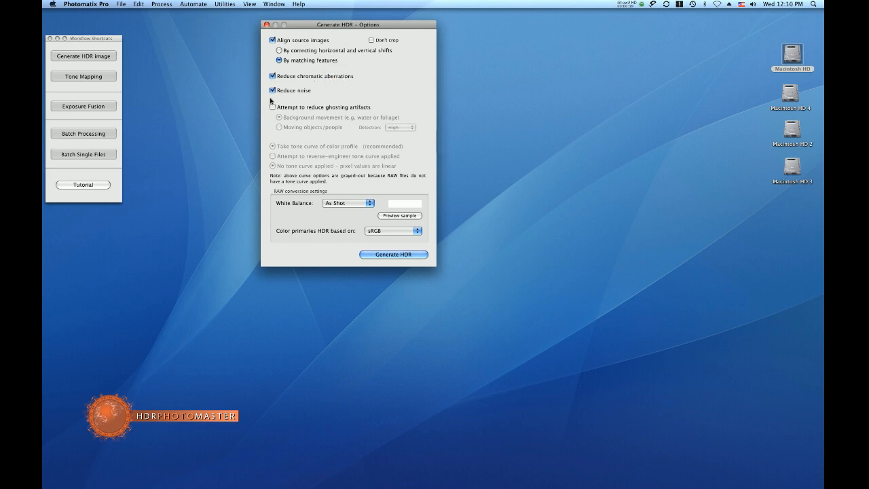
- Generate the HDR with alignment and noise reduction on, ghosting reduction off
click(272, 106)
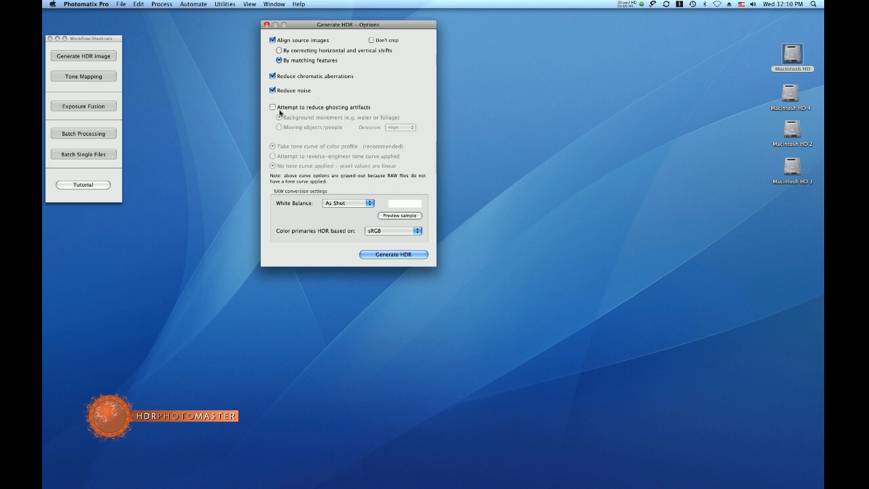
mouse_move(348, 128)
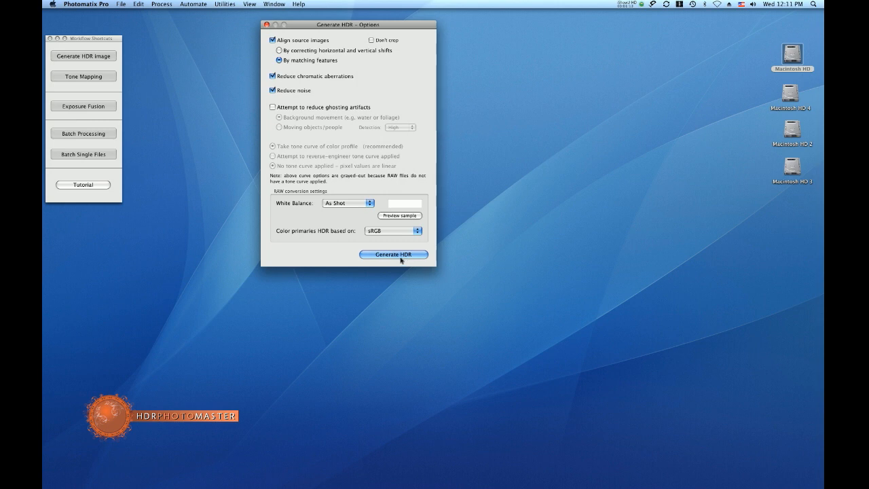
click(394, 254)
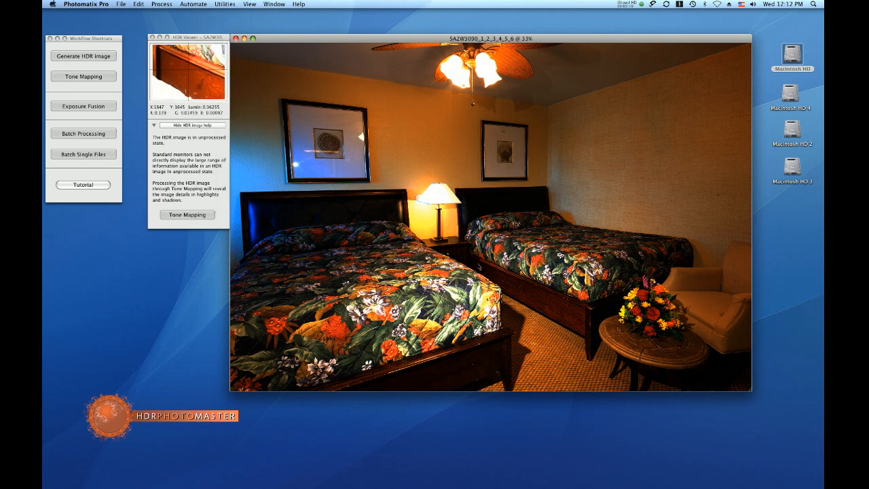
mouse_move(421, 157)
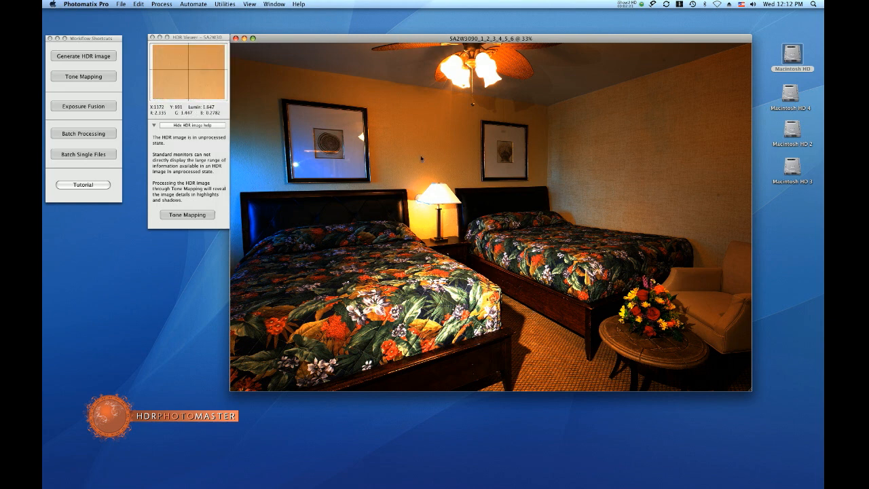
mouse_move(318, 67)
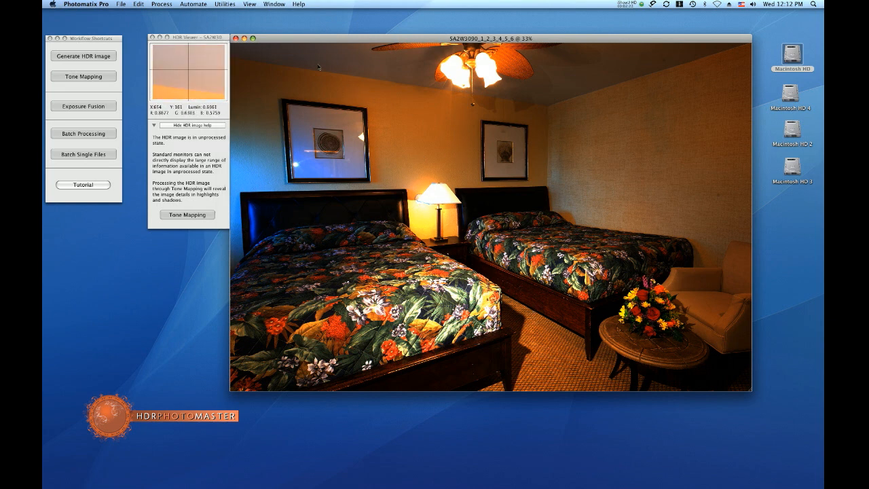
- Start tone mapping the merged hotel-room HDR
key(cmd)
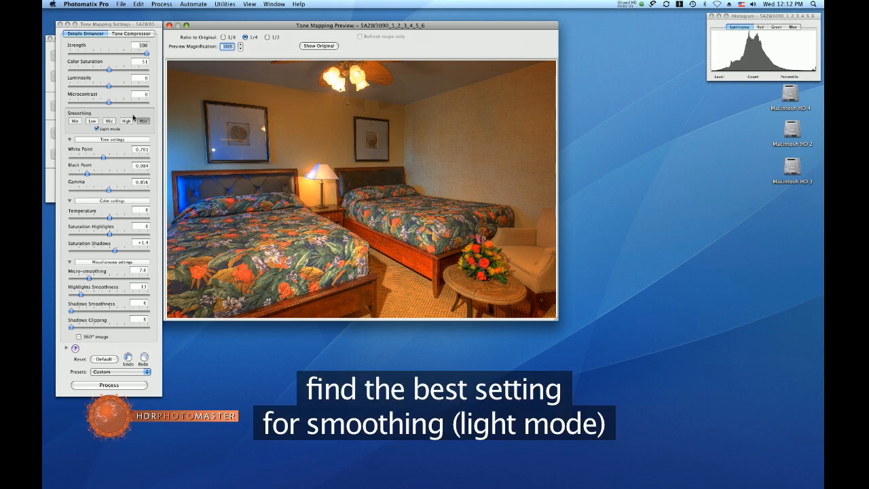
- Raise smoothing to maximum, brighten via gamma and increase highlights smoothness
click(125, 121)
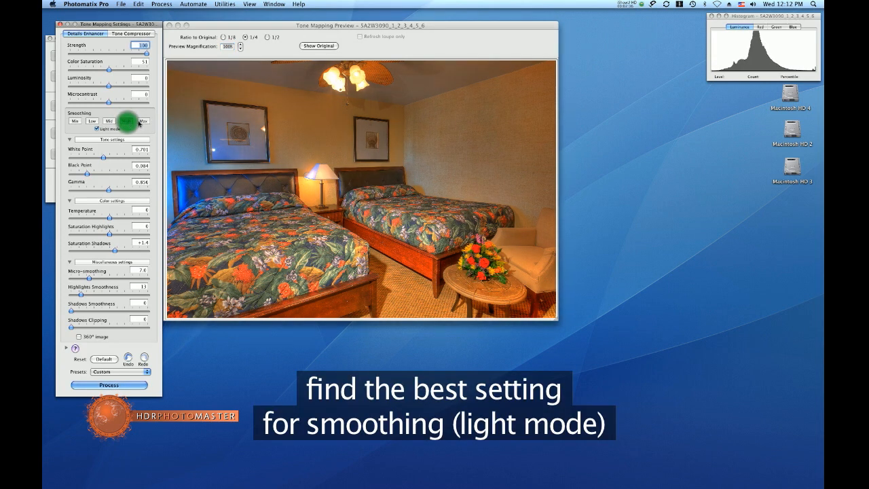
click(125, 121)
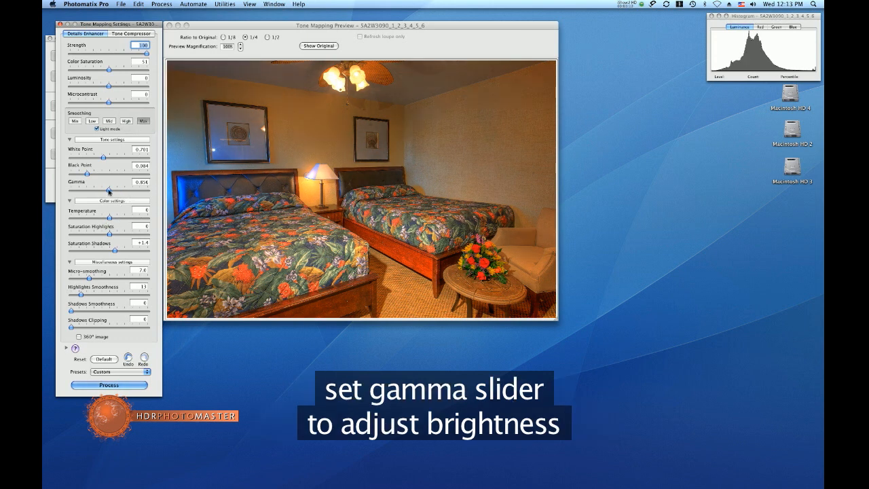
drag(89, 190, 102, 190)
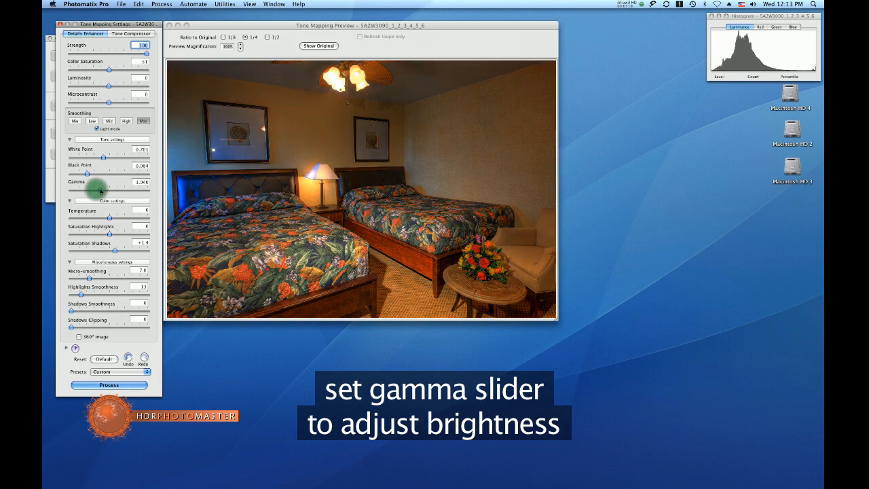
drag(102, 190, 99, 190)
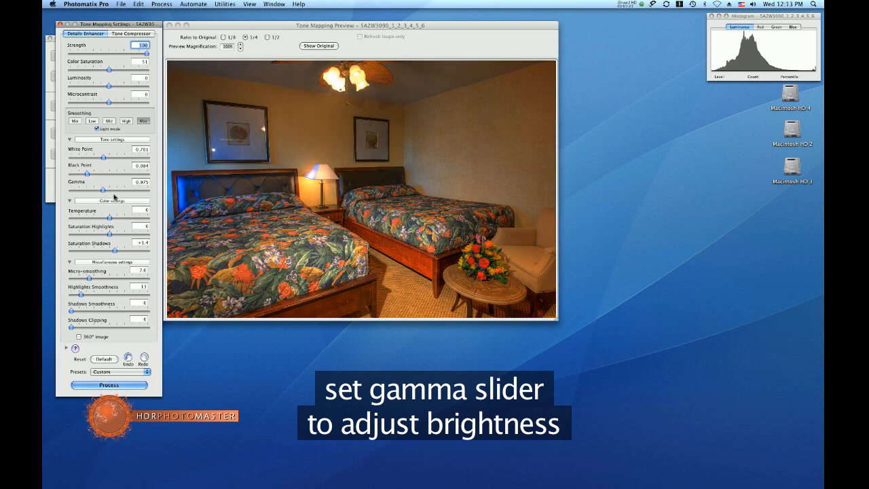
drag(101, 190, 110, 190)
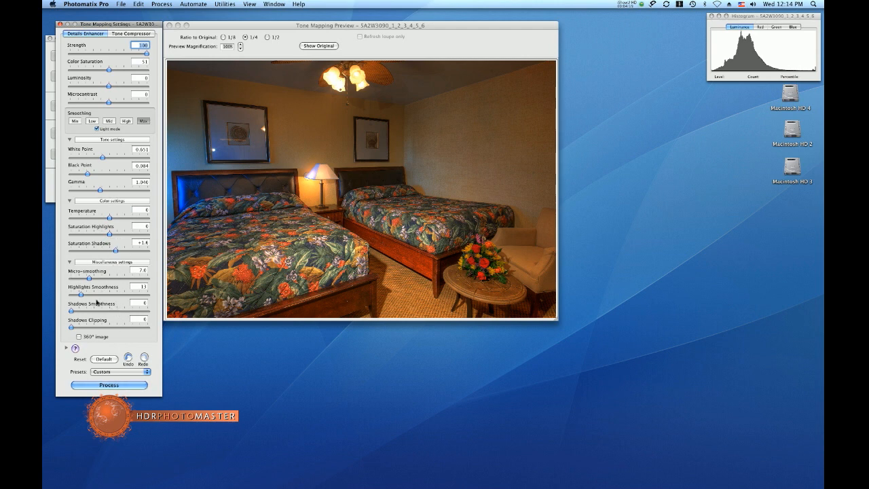
drag(93, 293, 82, 293)
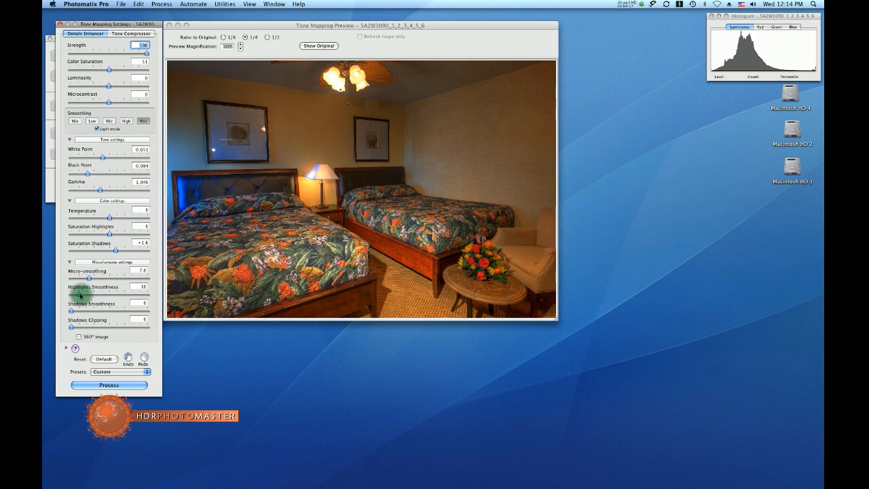
mouse_move(88, 278)
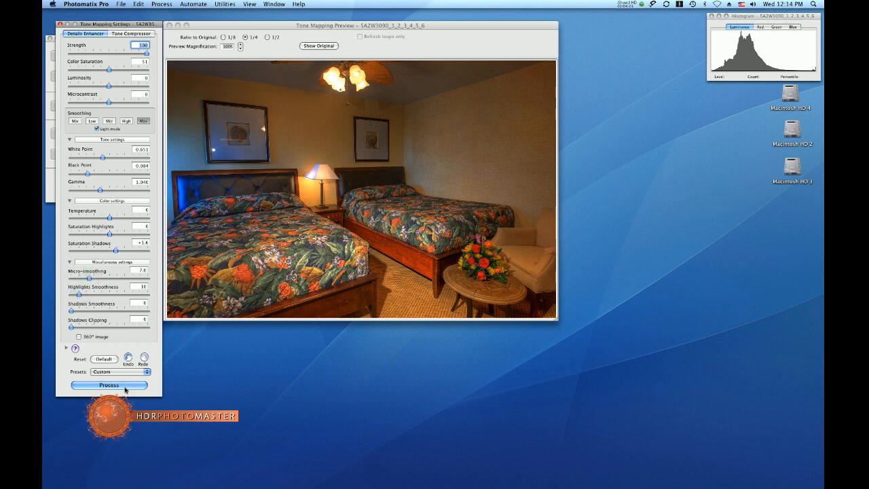
- Process the final tone-mapped hotel-room image
click(109, 386)
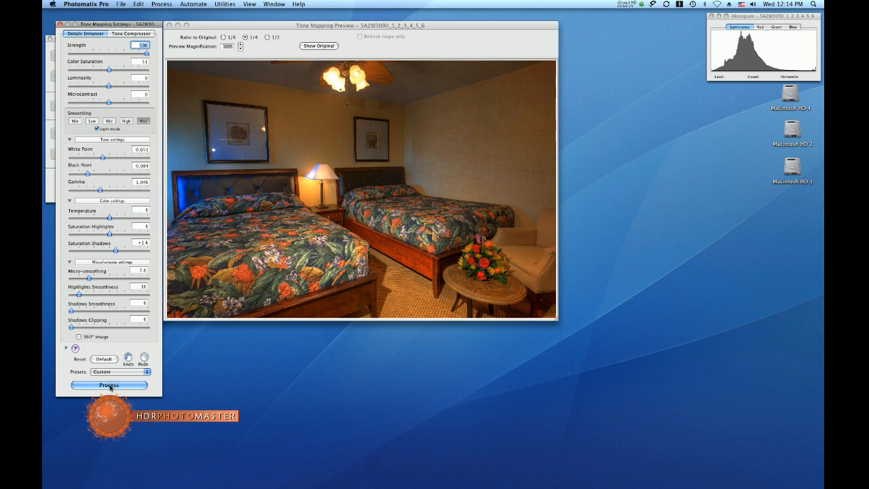
click(109, 386)
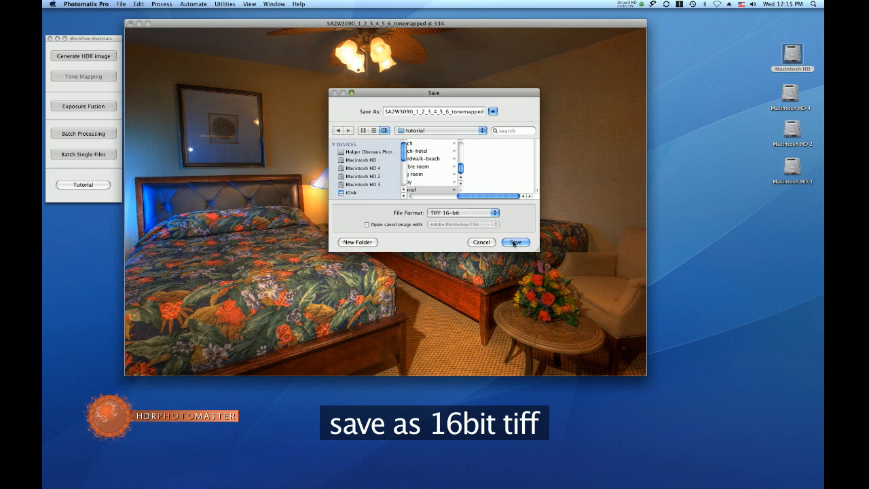
- Save the tone-mapped image as a 16-bit TIFF
click(516, 241)
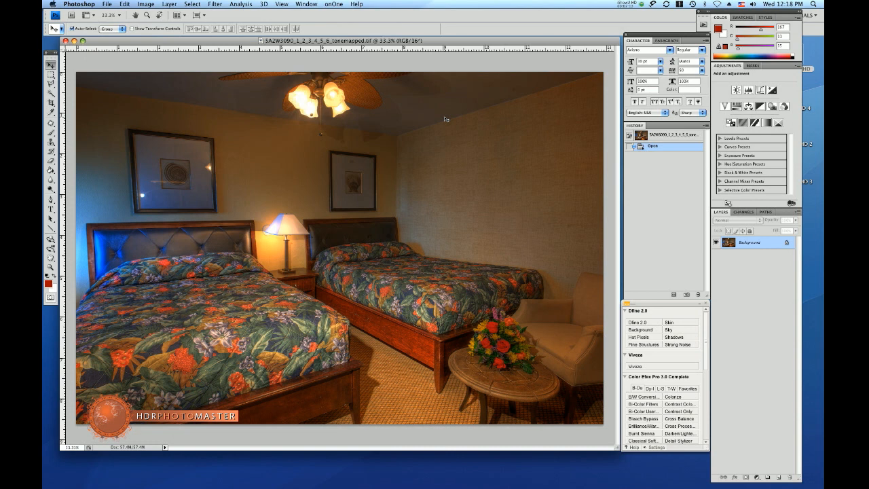
- Bring up Photoshop's Filter menu for the opened 16-bit TIFF
click(215, 4)
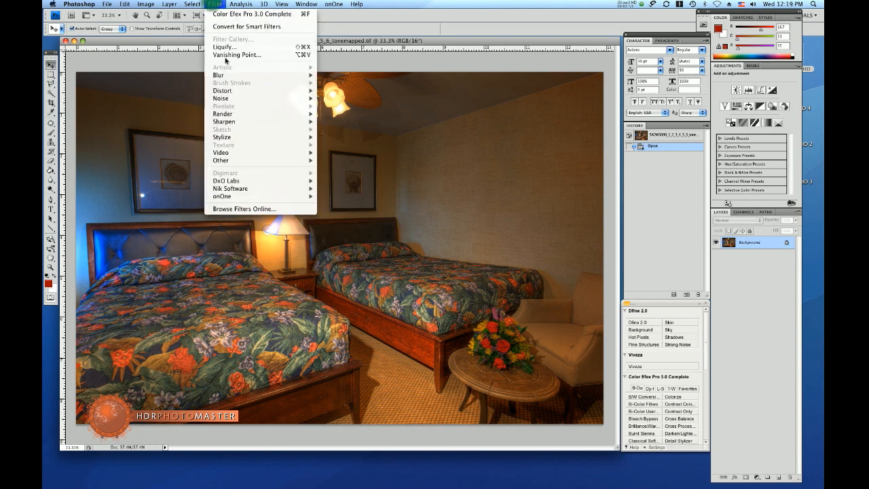
mouse_move(231, 187)
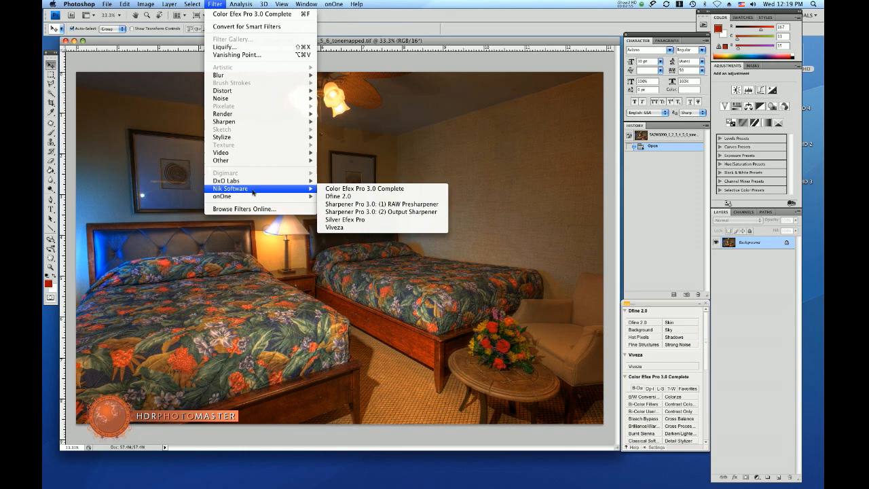
mouse_move(364, 189)
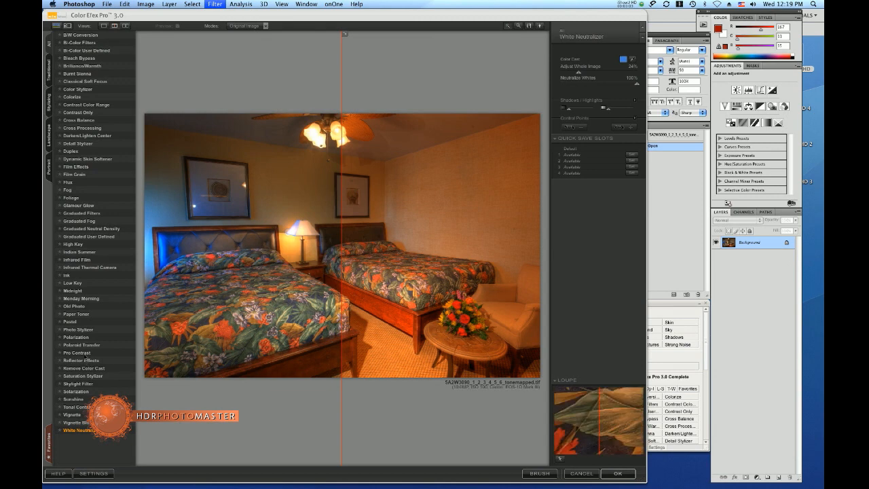
- Apply the Pro Contrast filter after comparing it against the original in split preview
click(76, 353)
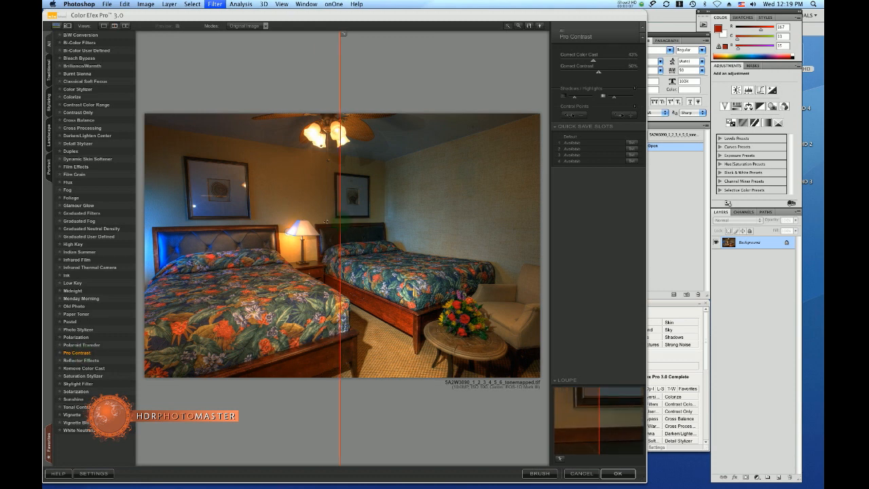
drag(342, 220, 193, 217)
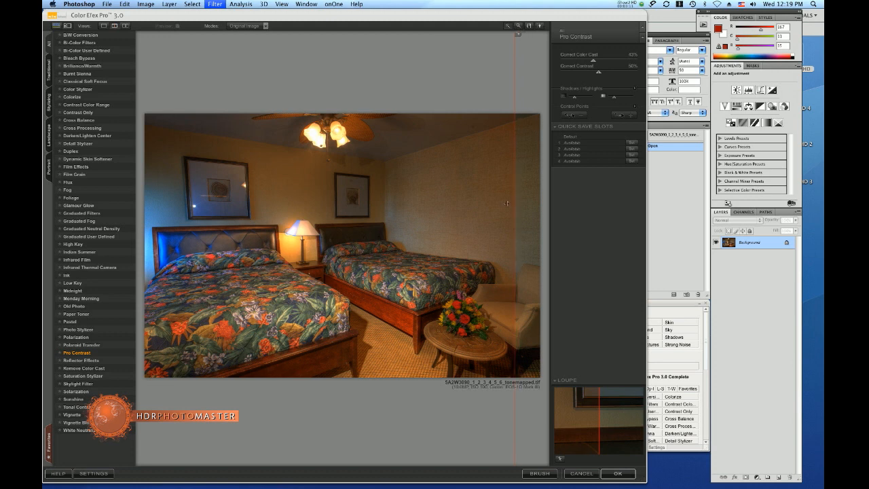
drag(513, 203, 238, 205)
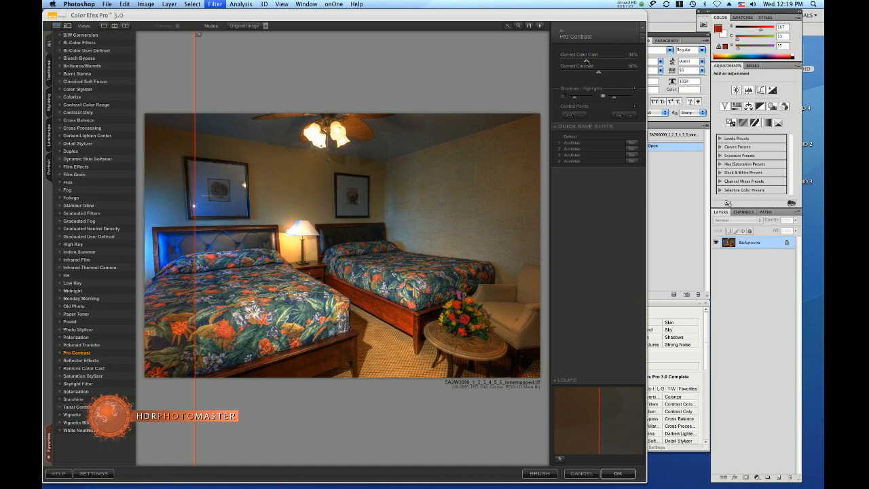
click(617, 473)
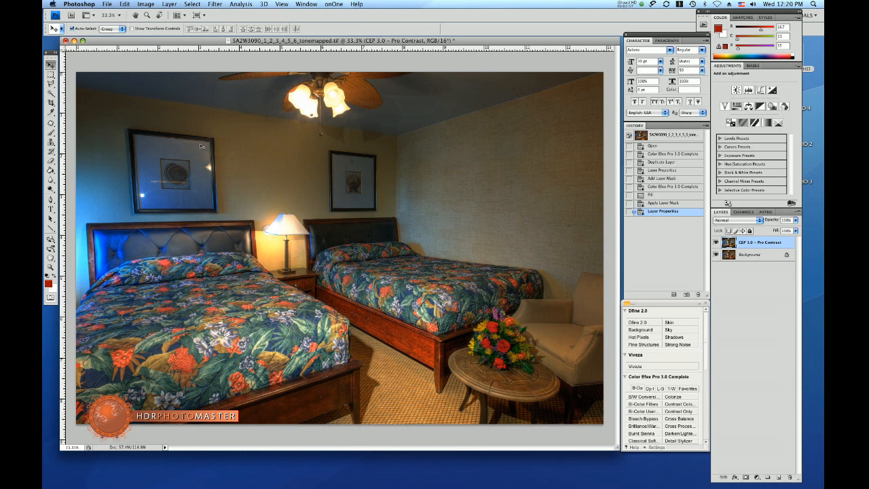
mouse_move(141, 233)
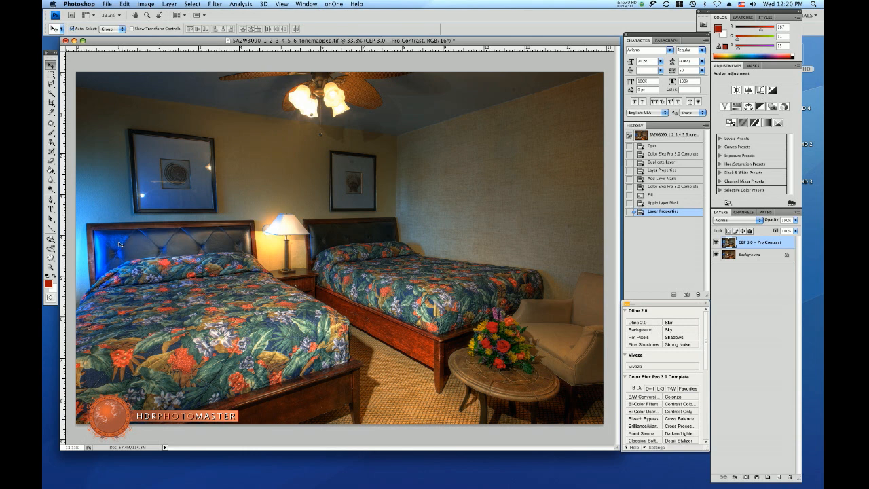
mouse_move(108, 226)
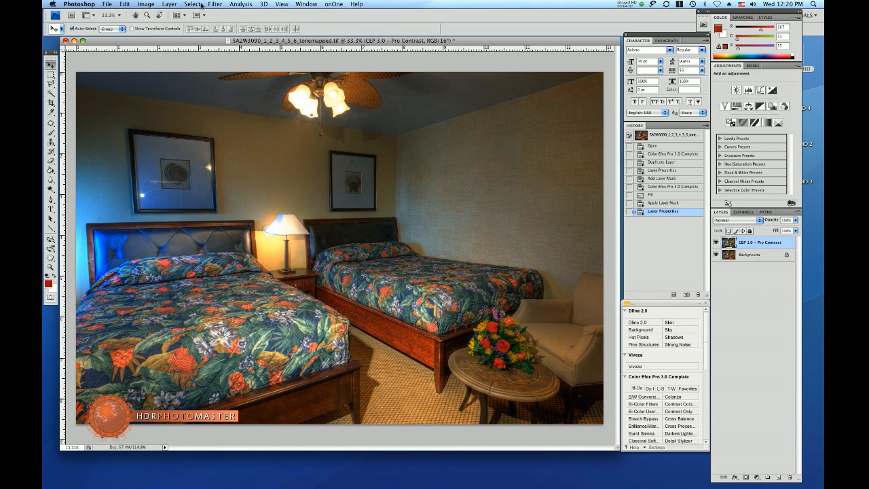
click(215, 4)
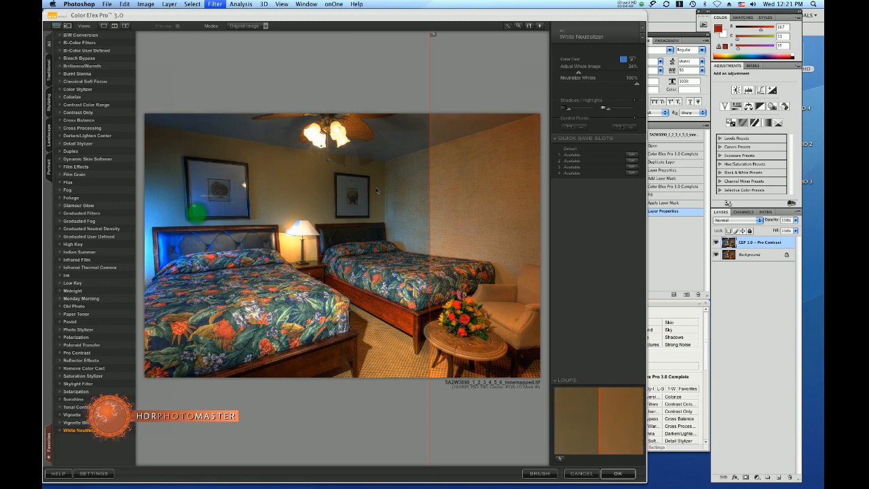
- Raise the Neutralization strength and apply White Neutralizer as a new layer
drag(196, 214, 428, 93)
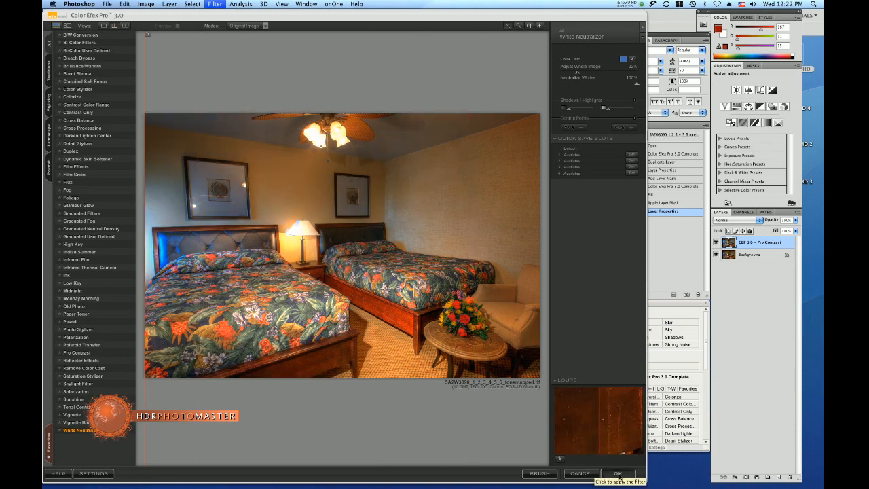
click(617, 472)
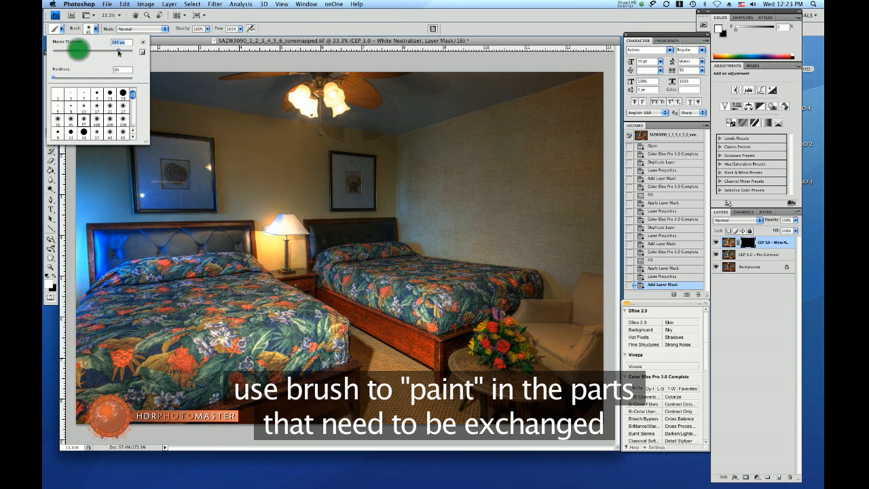
- Paint the neutralizer correction into chosen room areas with a soft brush, then compare the layer on/off
drag(88, 52, 111, 52)
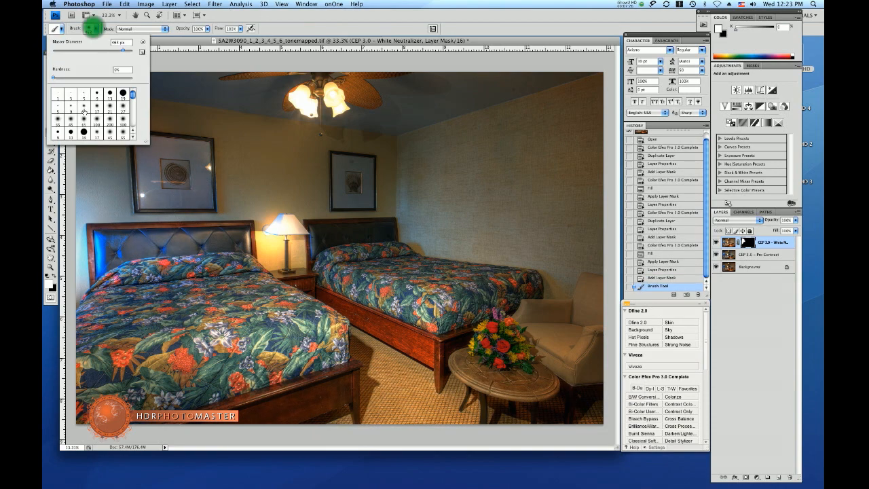
click(85, 117)
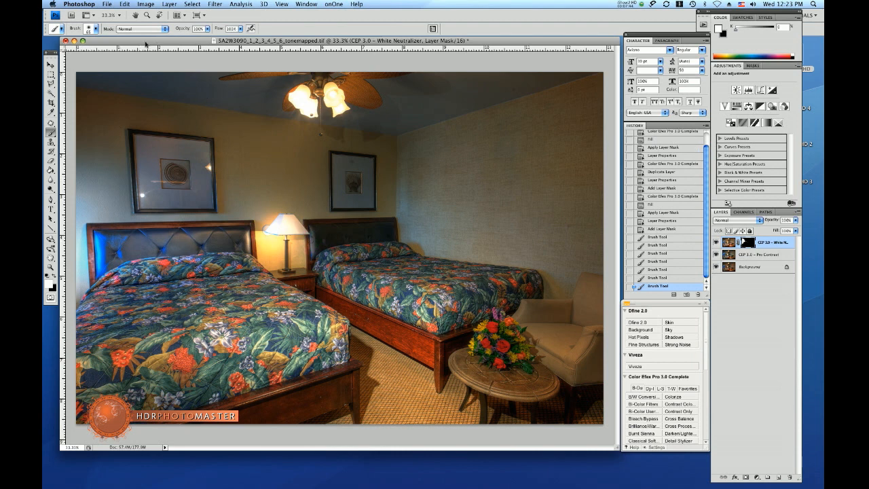
click(98, 29)
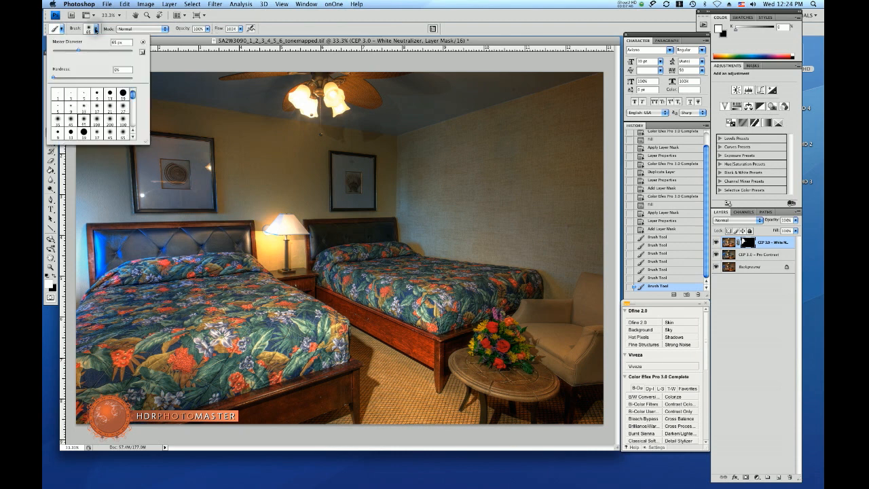
click(123, 133)
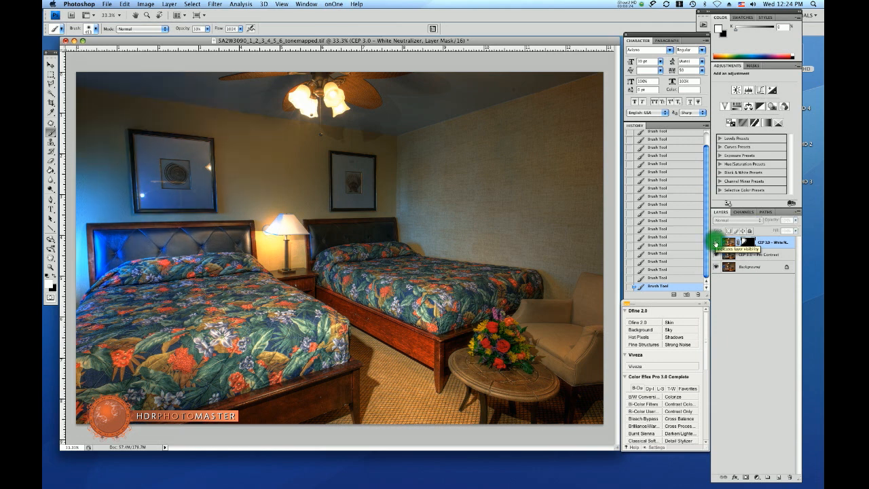
click(715, 242)
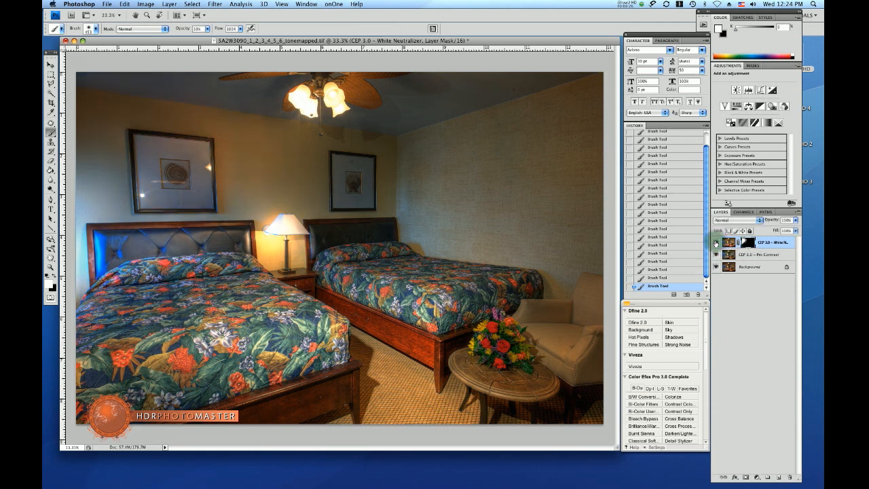